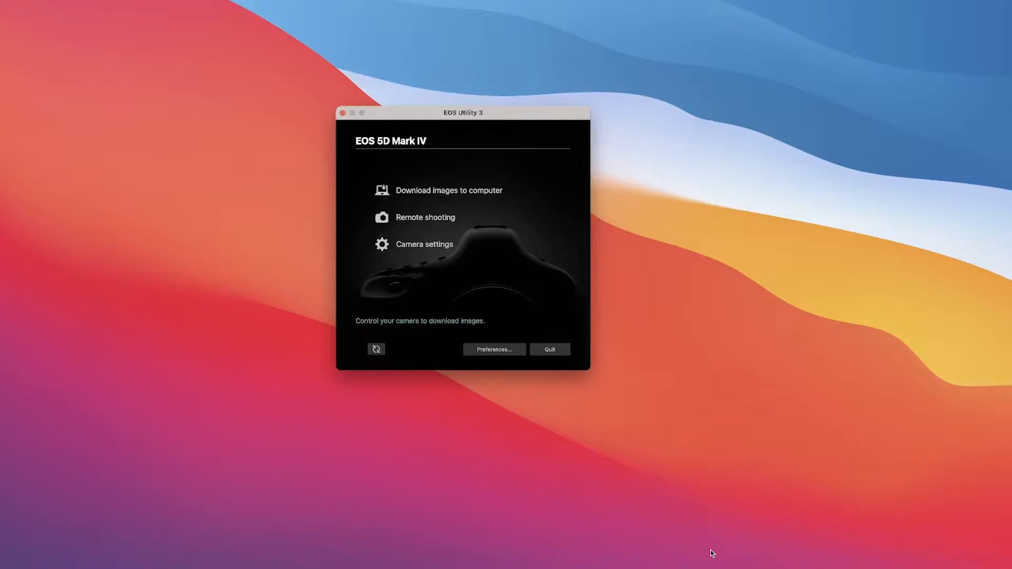
mouse_move(714, 471)
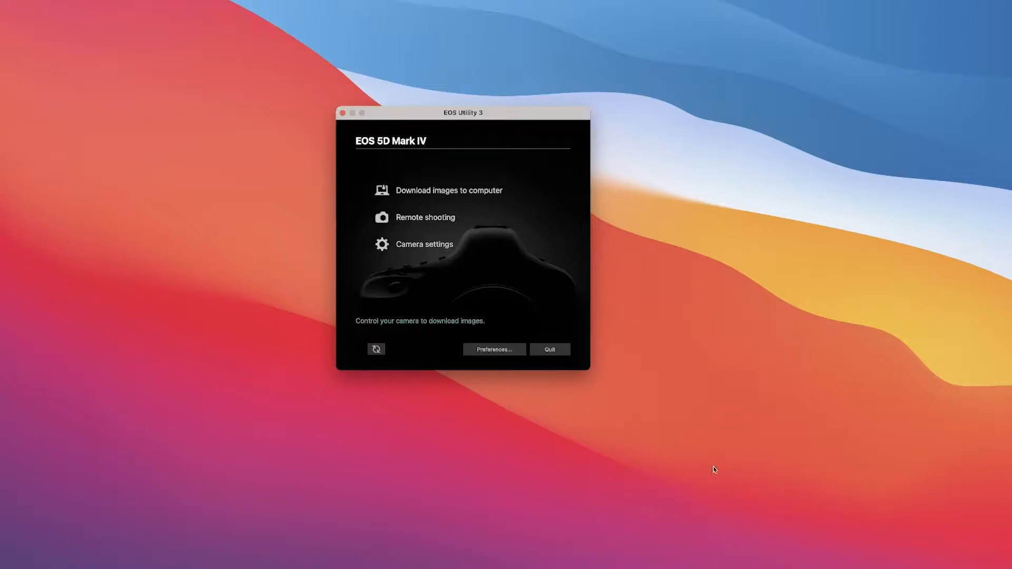
mouse_move(434, 225)
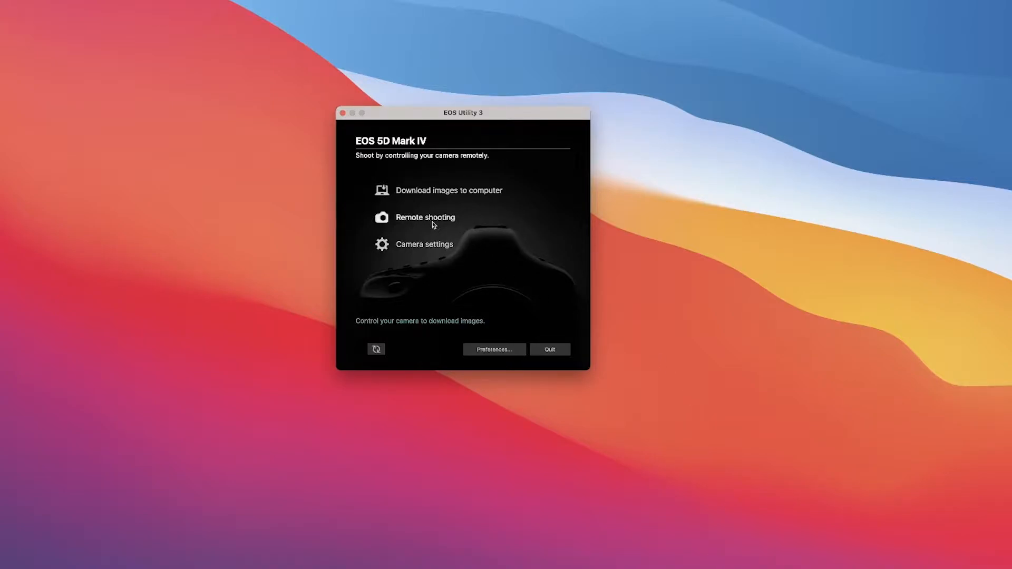
- Launch Remote shooting for the connected EOS 5D Mark IV
left_click(425, 218)
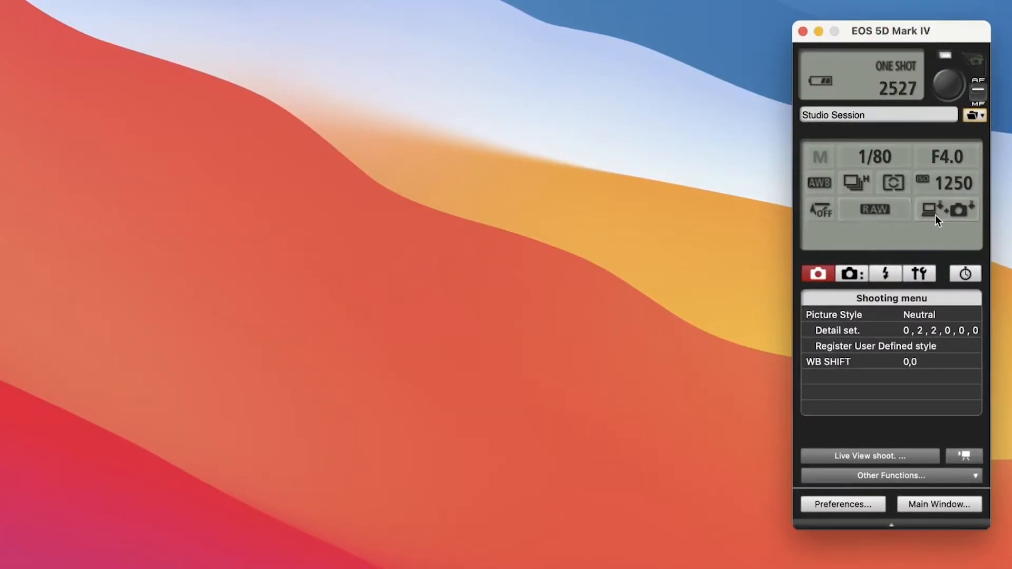
- Save to computer and memory card, transferring only JPEGs in RAW+JPEG mode
left_click(948, 210)
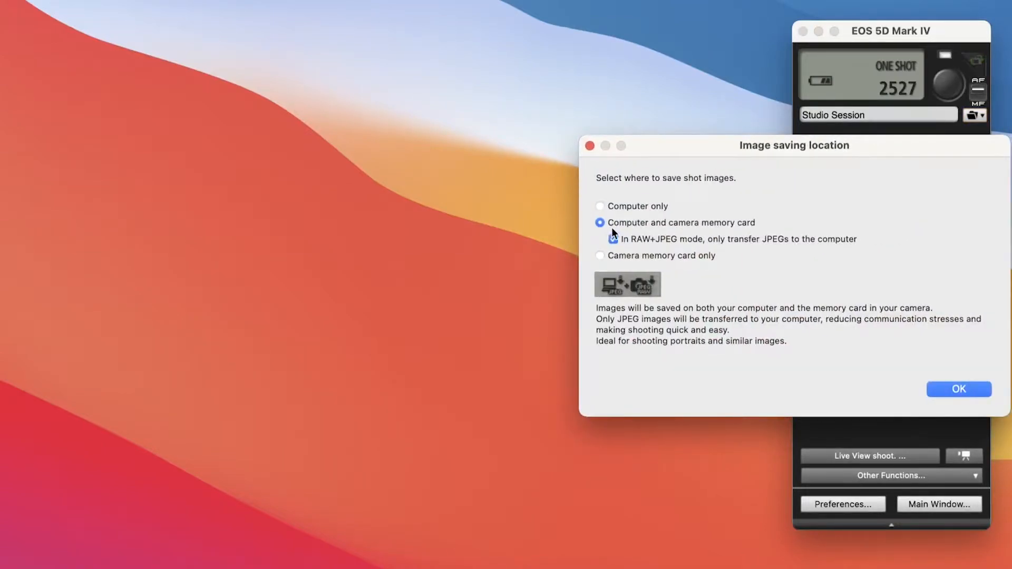
left_click(613, 239)
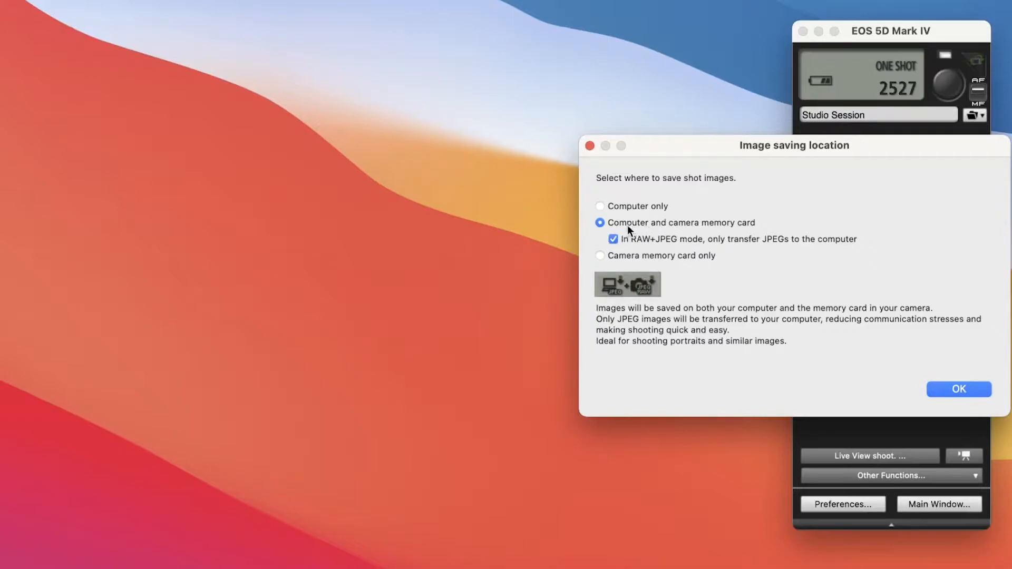
mouse_move(713, 227)
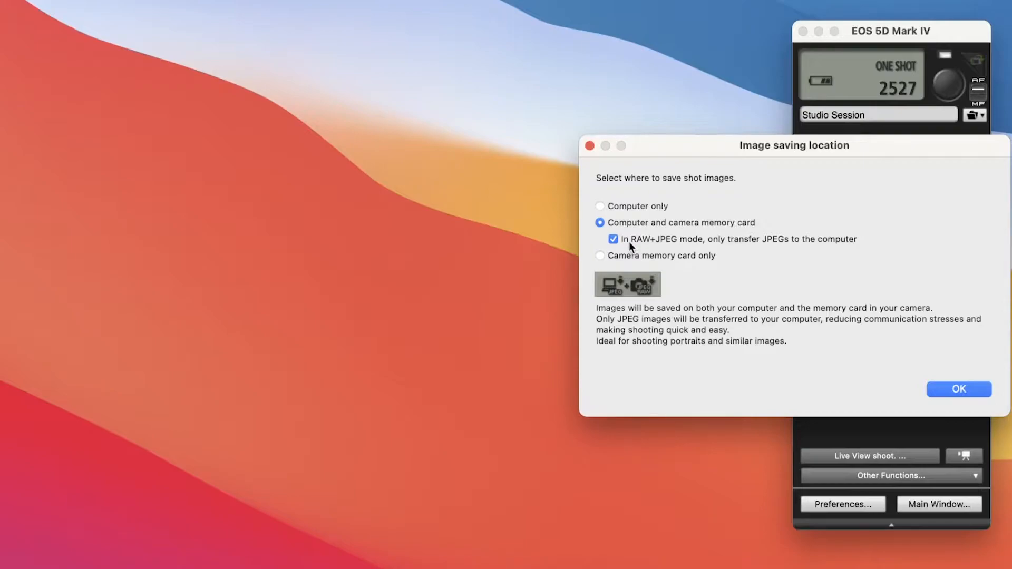
mouse_move(642, 245)
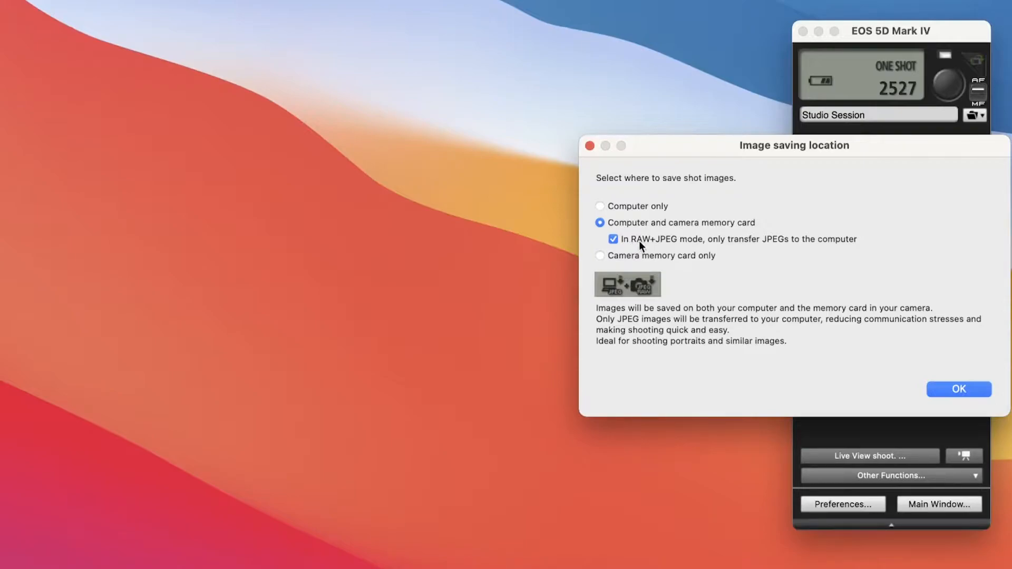
mouse_move(643, 255)
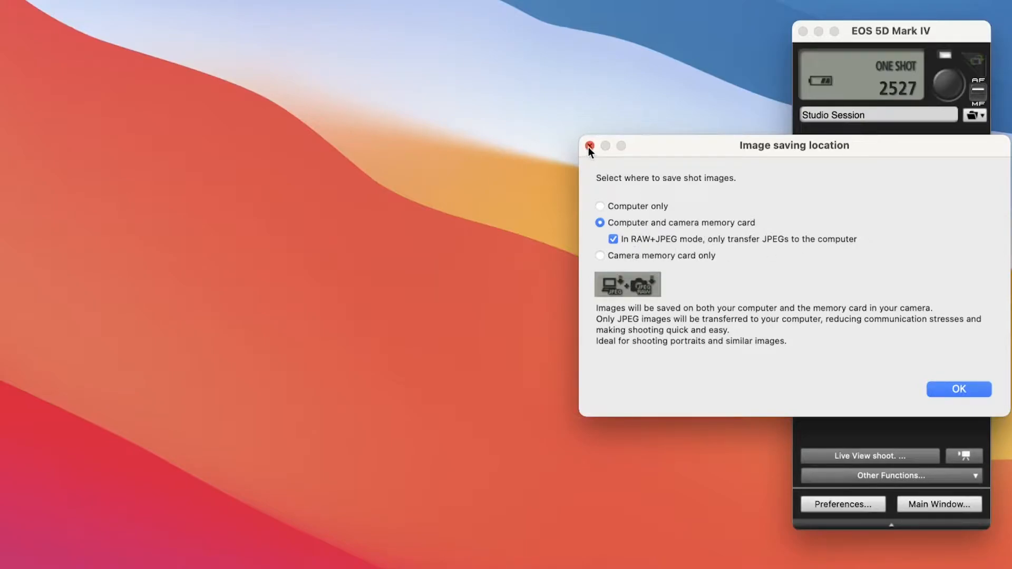
- Close the Image saving location dialog
left_click(590, 146)
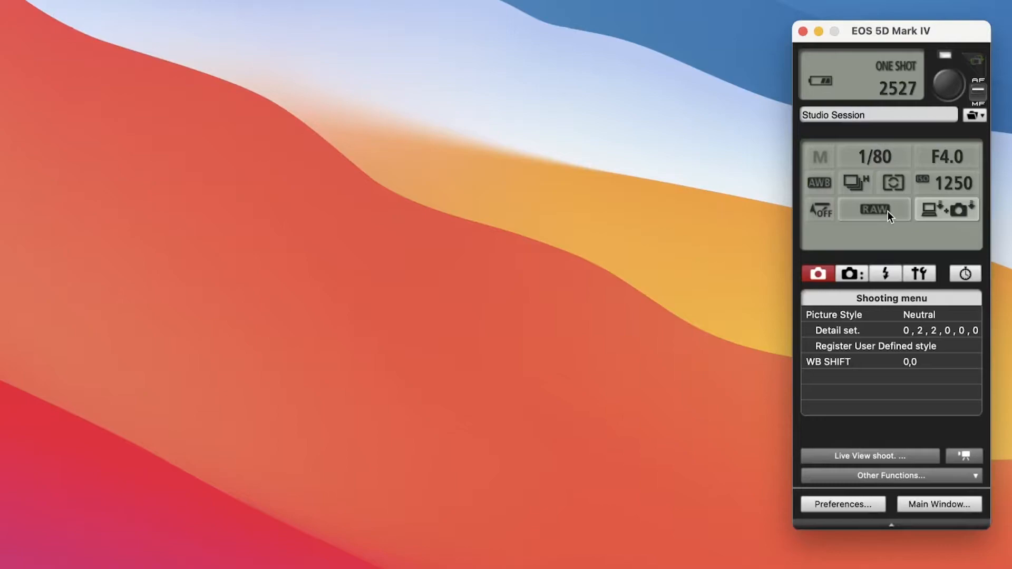
left_click(873, 209)
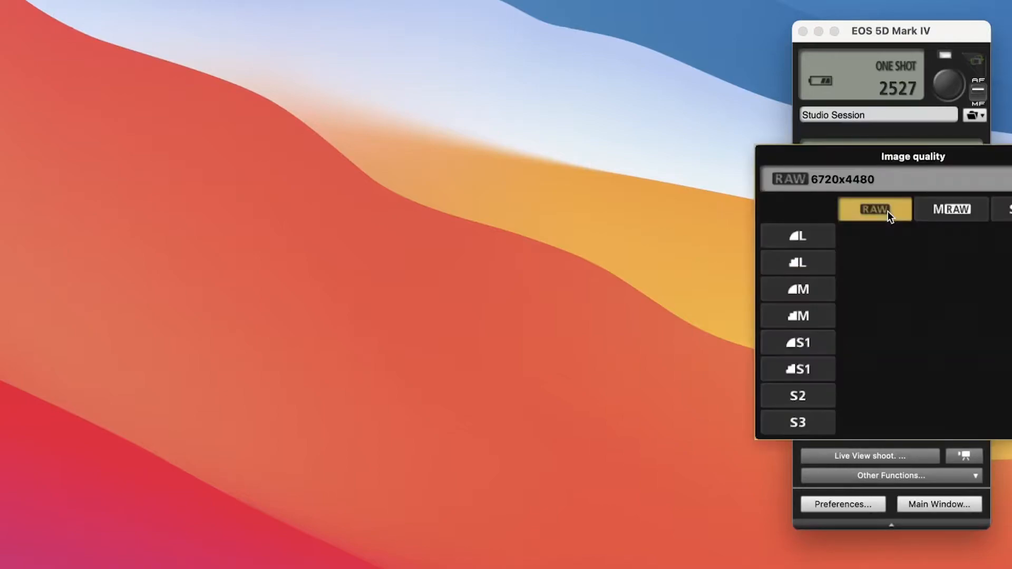
left_click(798, 236)
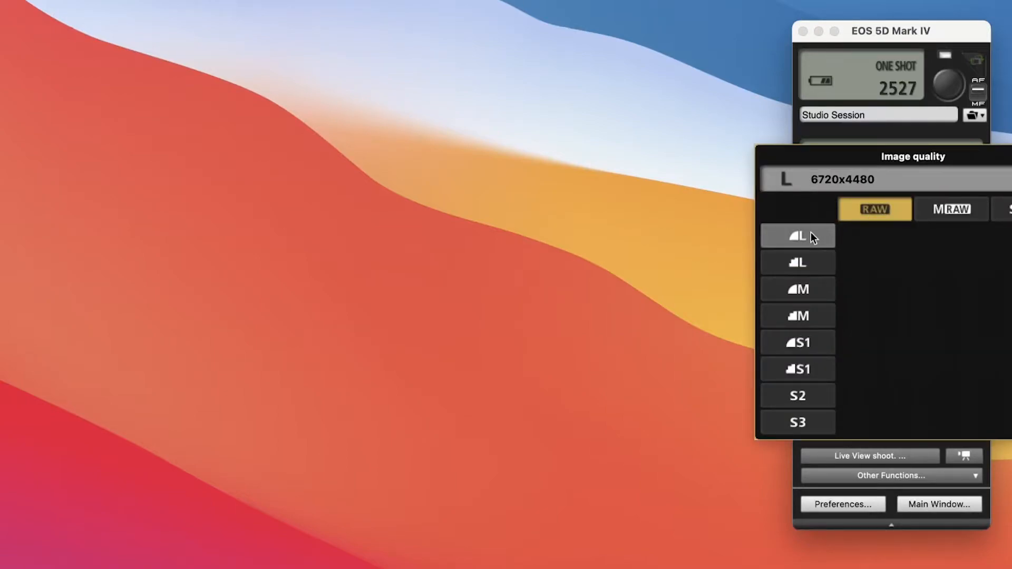
left_click(875, 209)
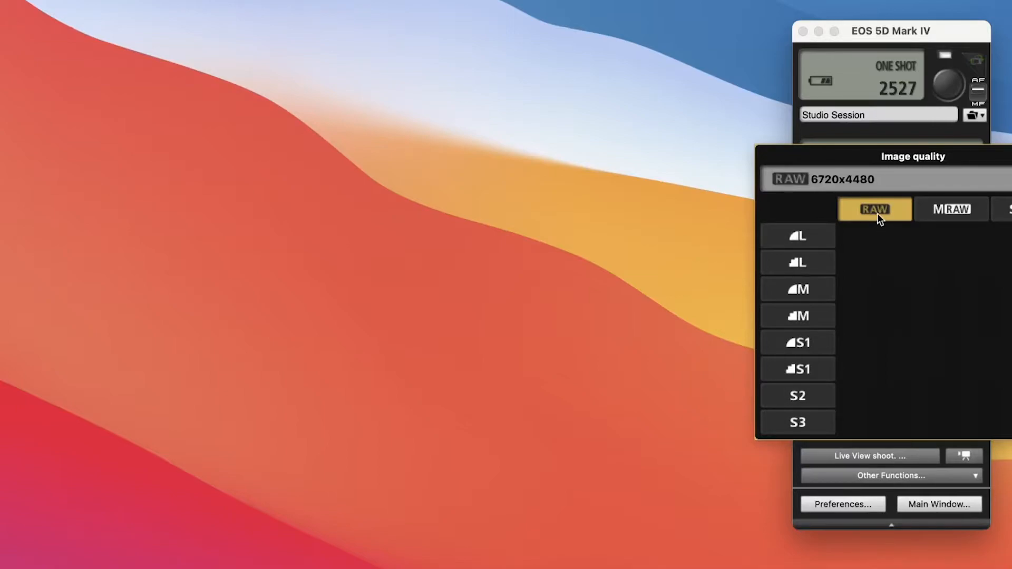
left_click(798, 236)
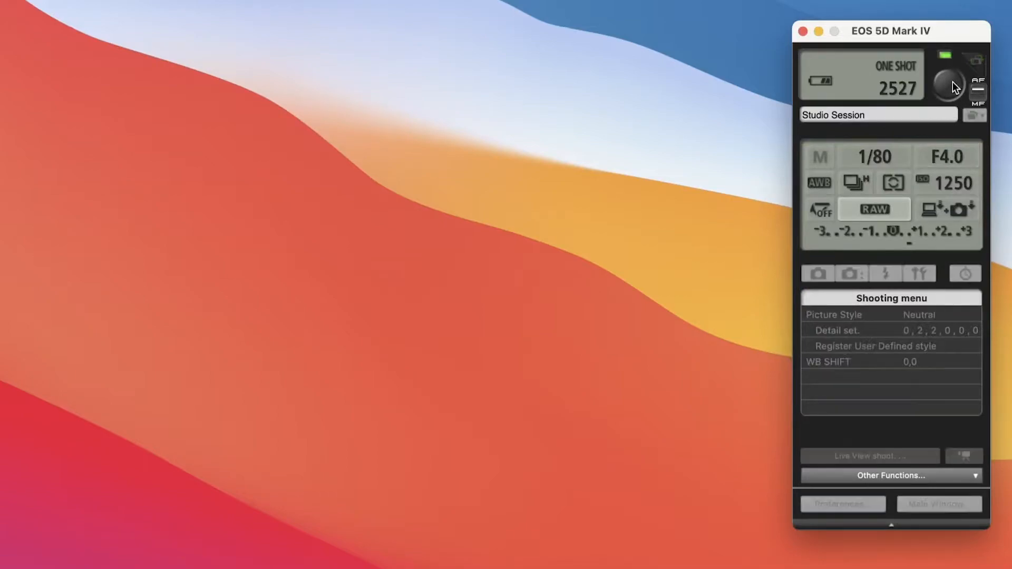
left_click(947, 75)
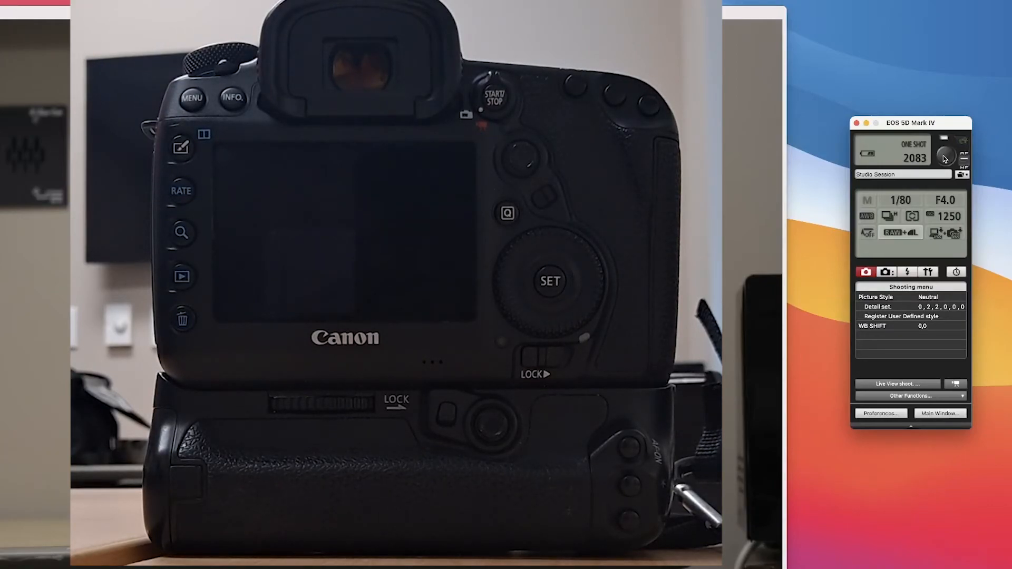
- Open the RAW+L image quality grid to preview RAW + S1
left_click(900, 232)
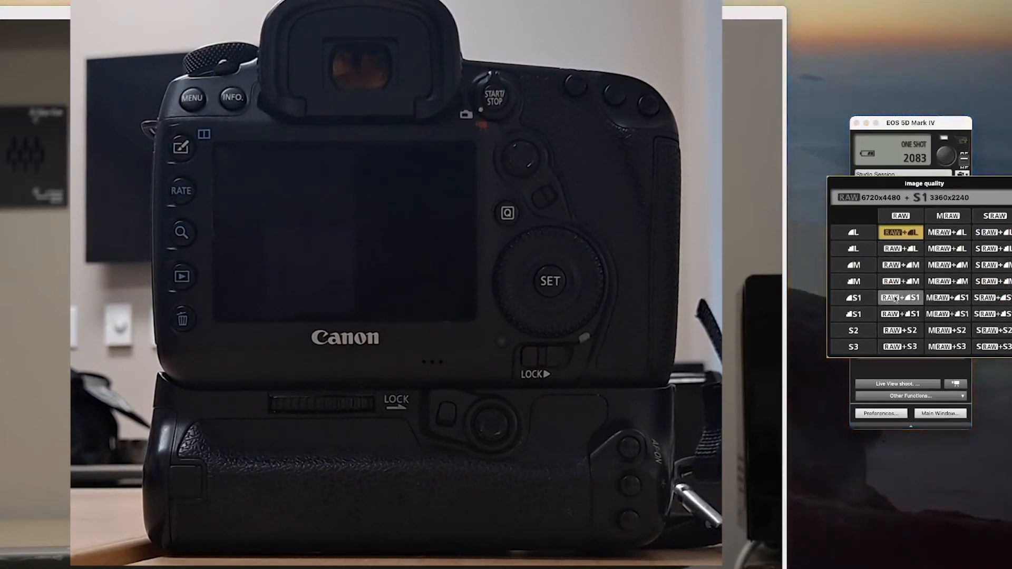